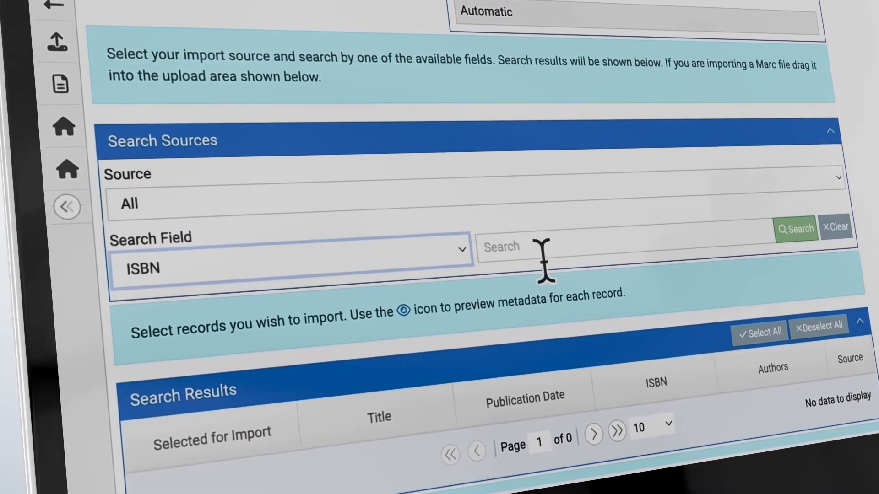
pyautogui.write('9780691211671')
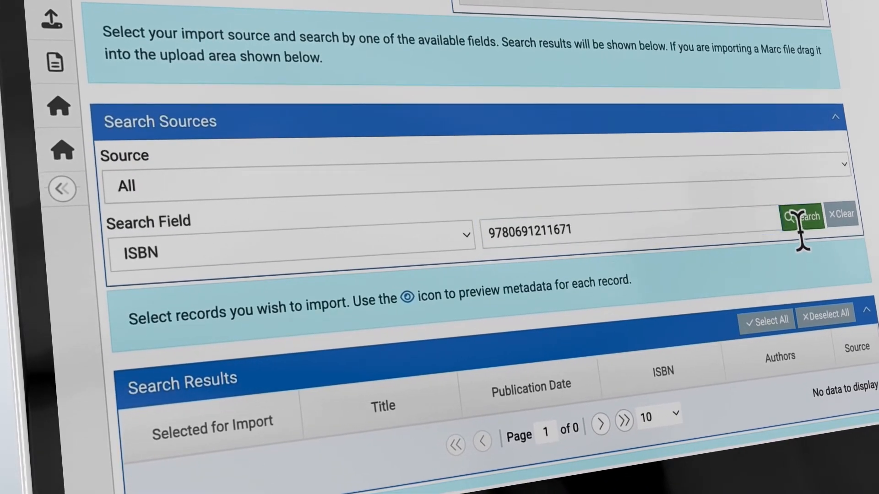
pyautogui.click(802, 216)
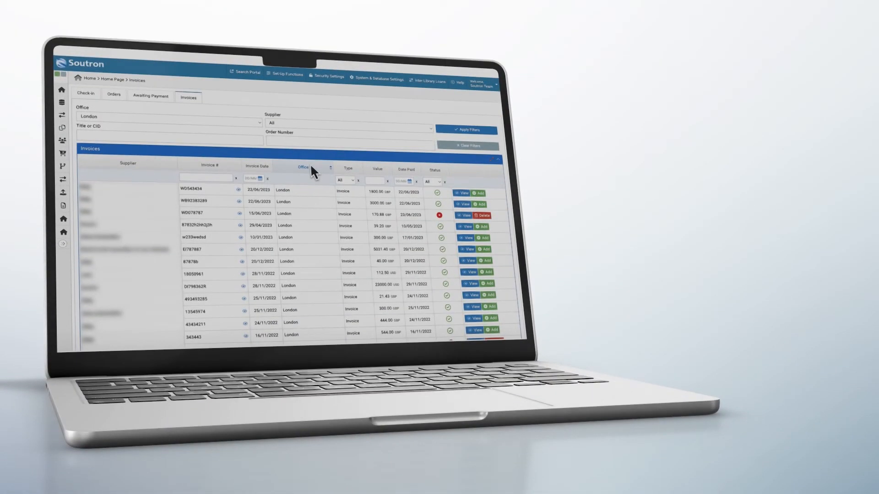
# Step: Browse the Invoices list and image gallery, then bring up Security Settings on the home page
pyautogui.click(472, 192)
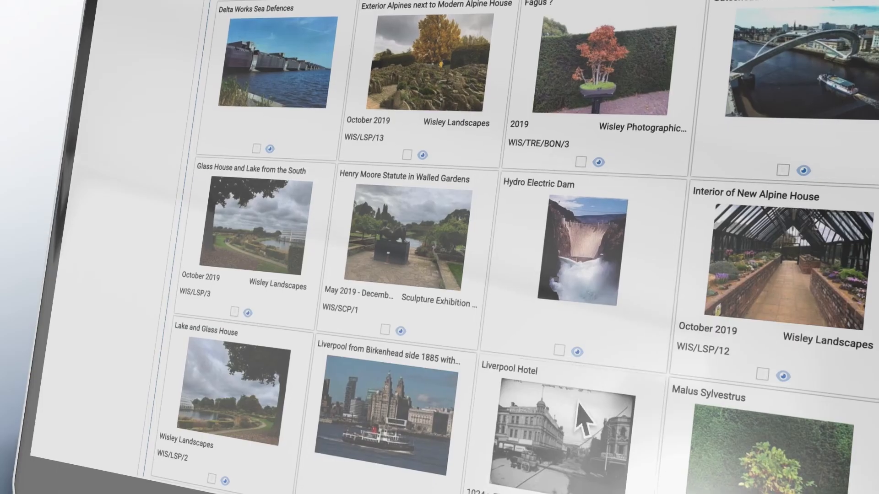
pyautogui.click(326, 74)
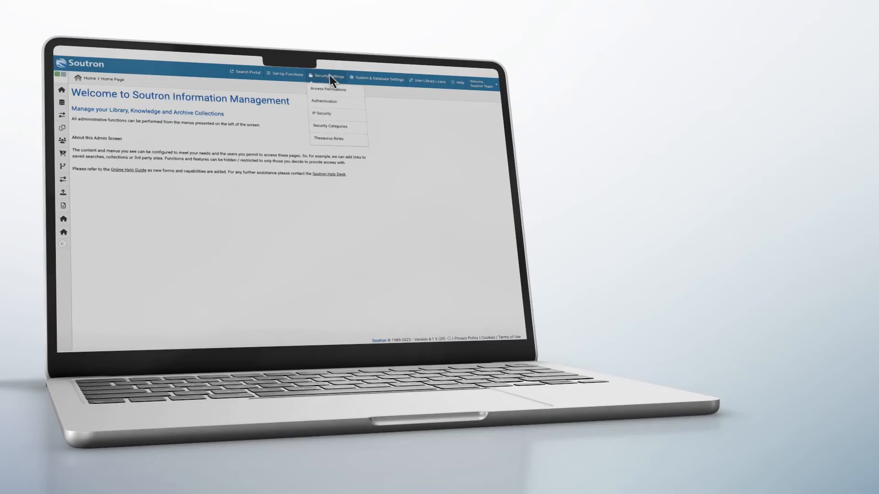